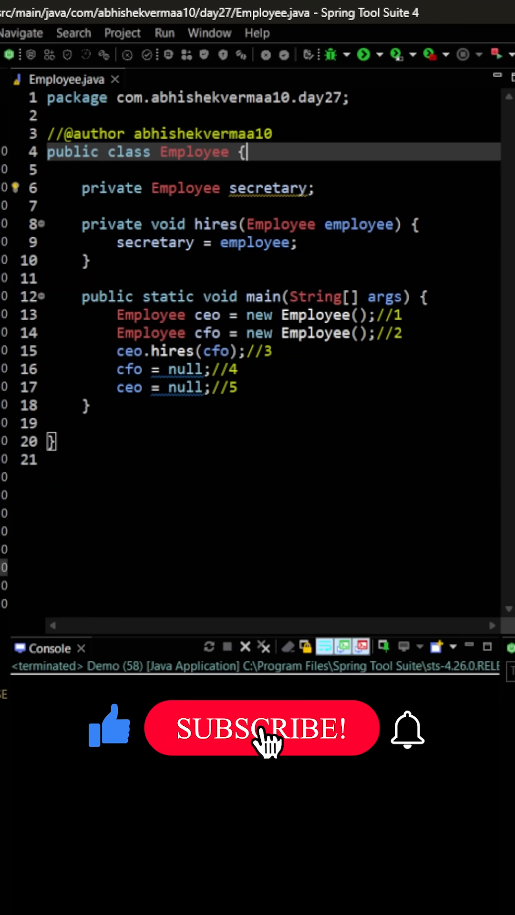
click(261, 727)
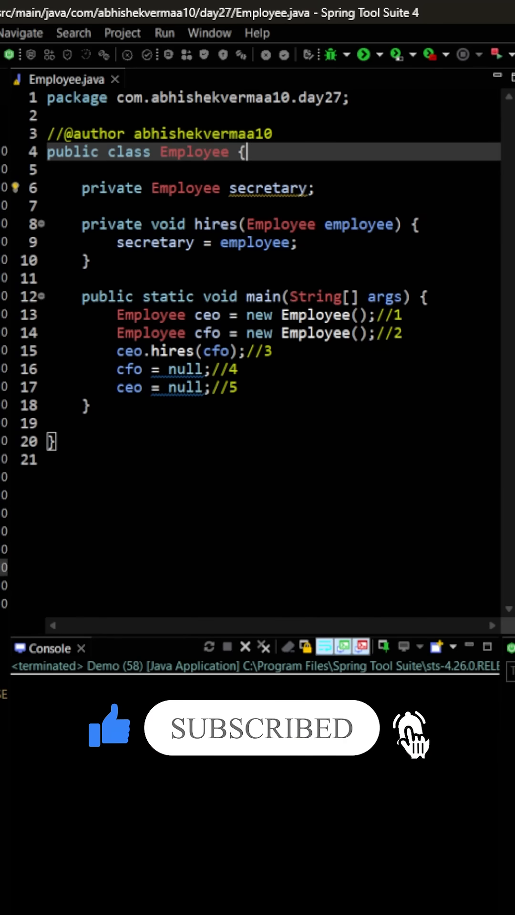